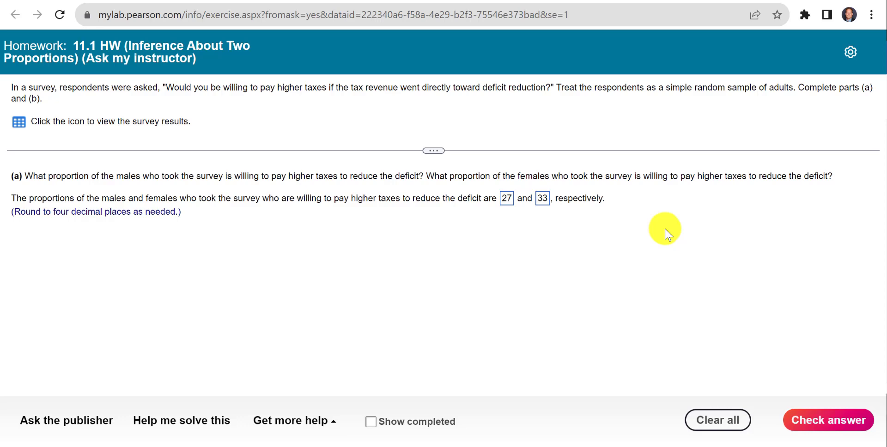
mouse_move(672, 229)
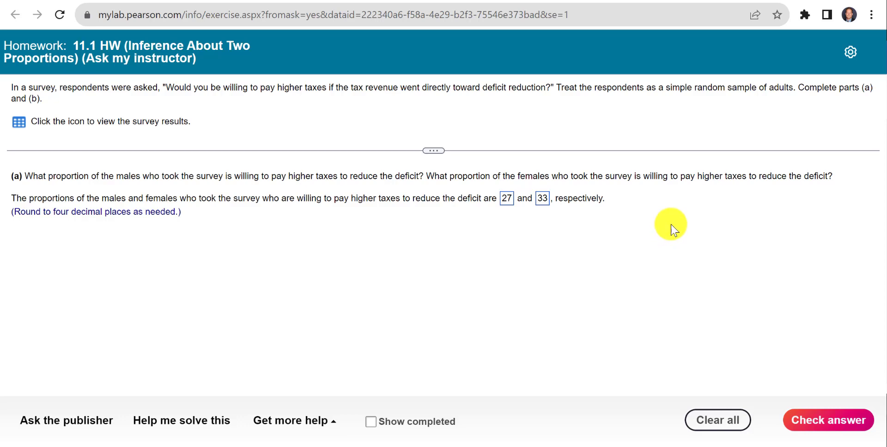
mouse_move(453, 199)
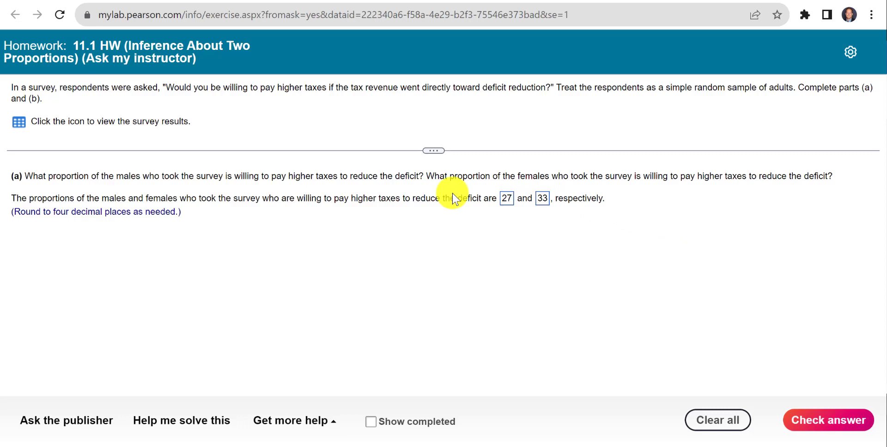
Export the full survey results data set from MyLab to StatCrunch.
click(19, 121)
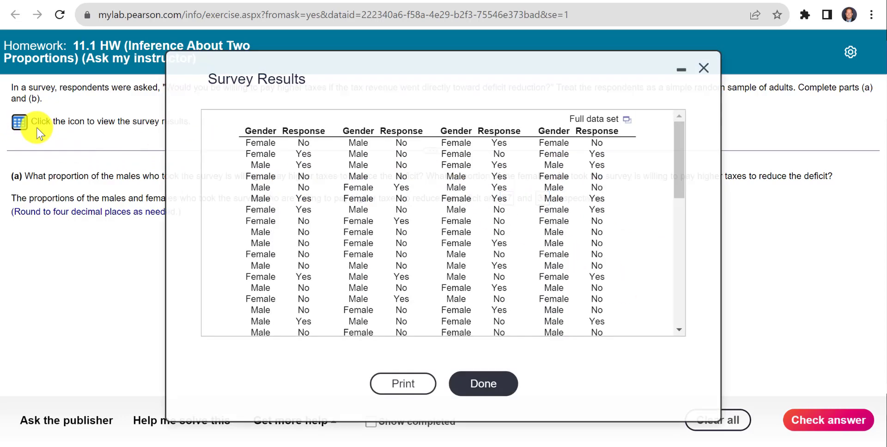
click(627, 119)
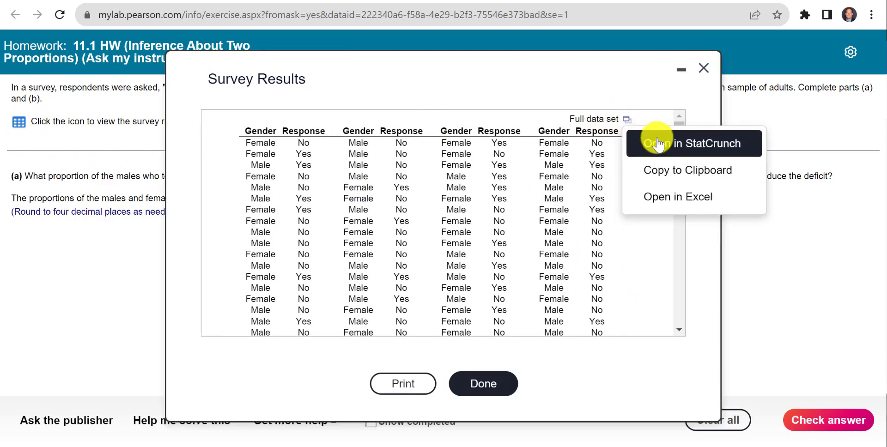
click(693, 143)
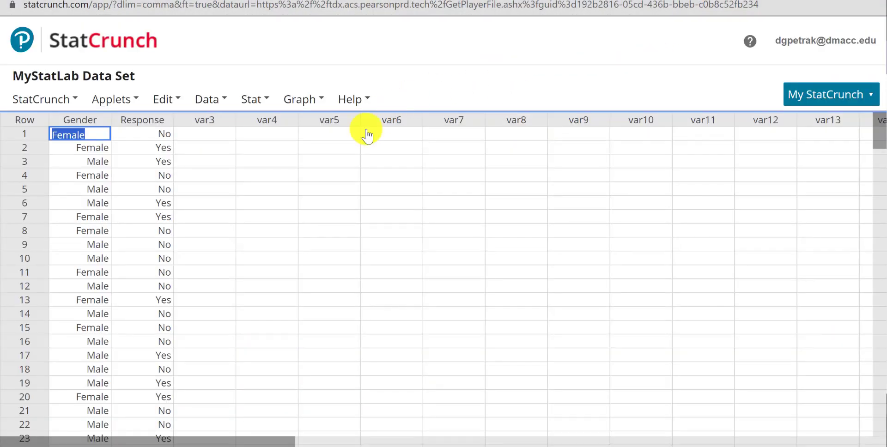
mouse_move(342, 217)
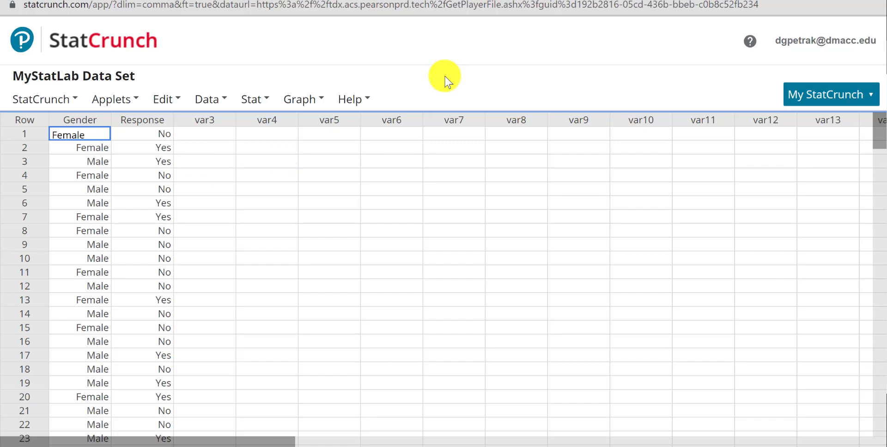
Open StatCrunch's Stat menu to reach the table statistics options.
click(251, 99)
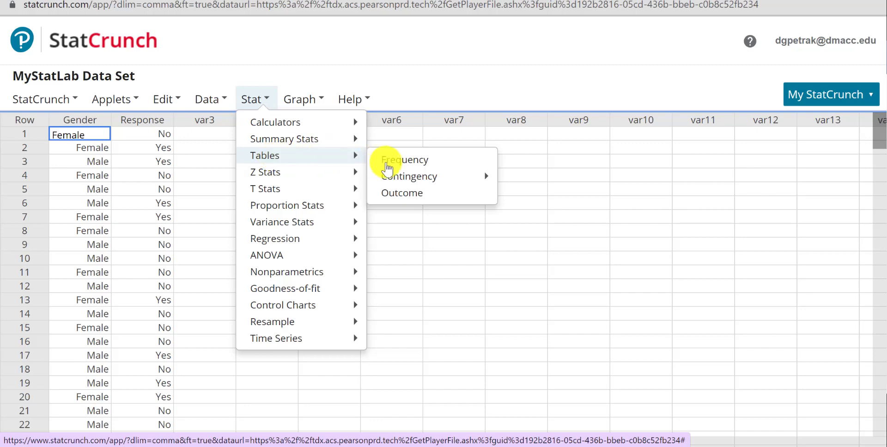
mouse_move(404, 160)
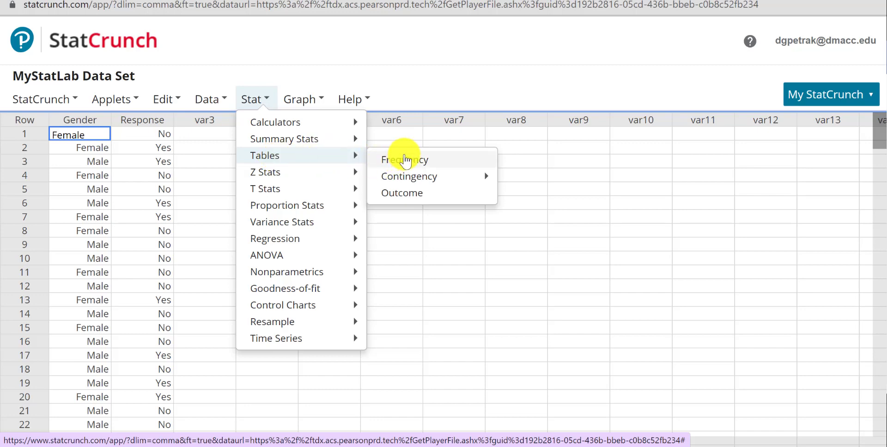
Produce a frequency table of Response grouped by Gender.
click(406, 159)
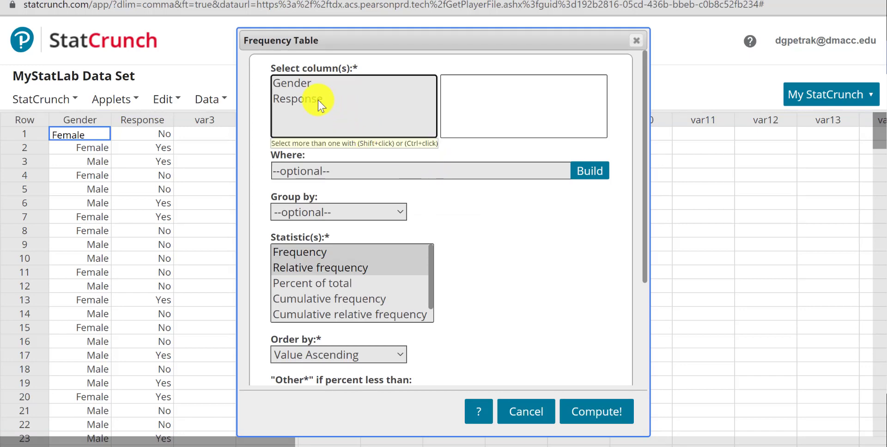
click(338, 212)
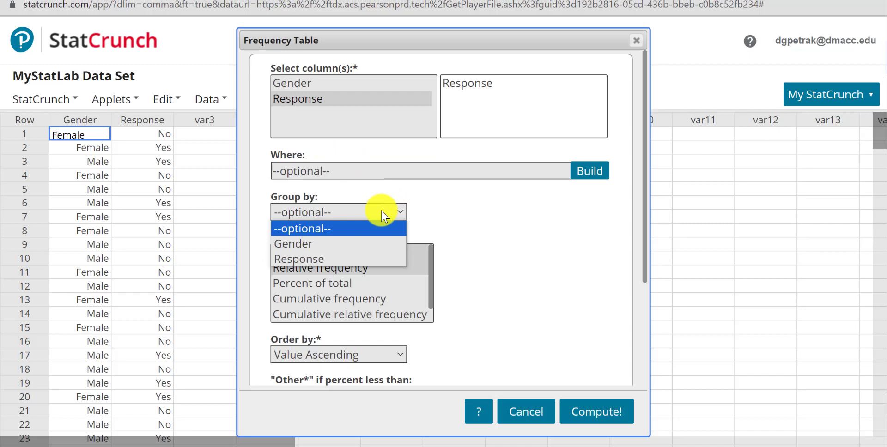
click(293, 244)
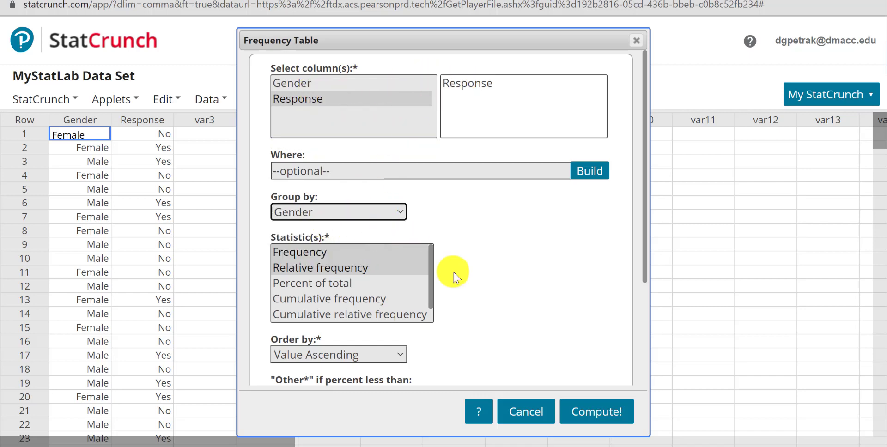
click(595, 411)
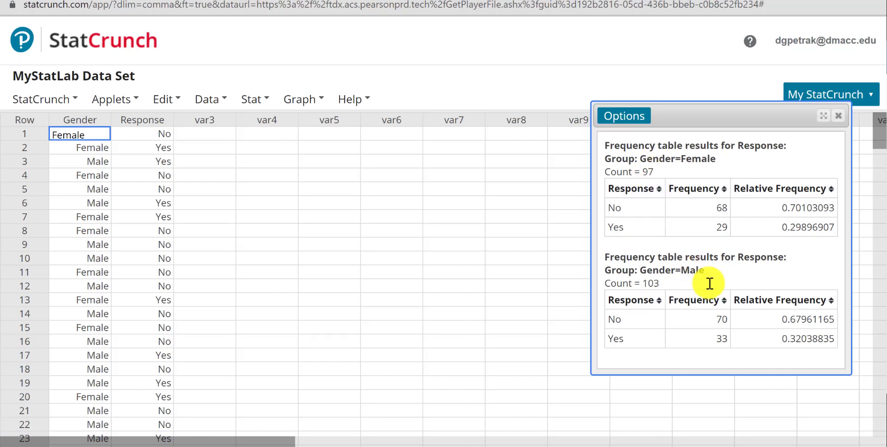
mouse_move(661, 289)
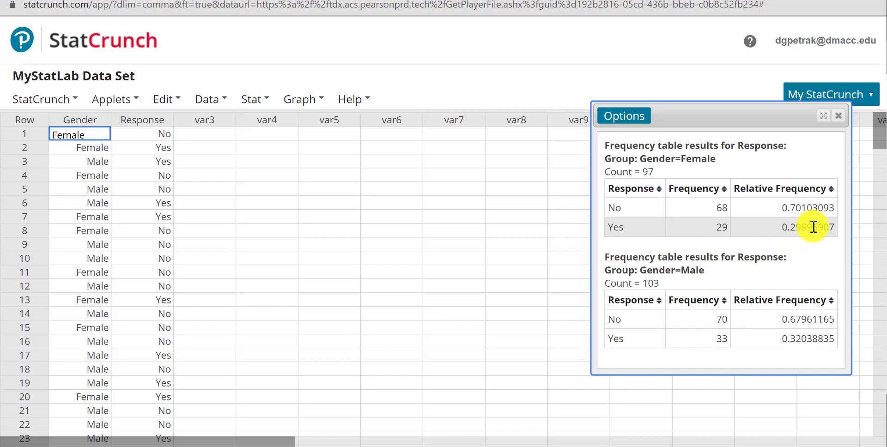
mouse_move(764, 284)
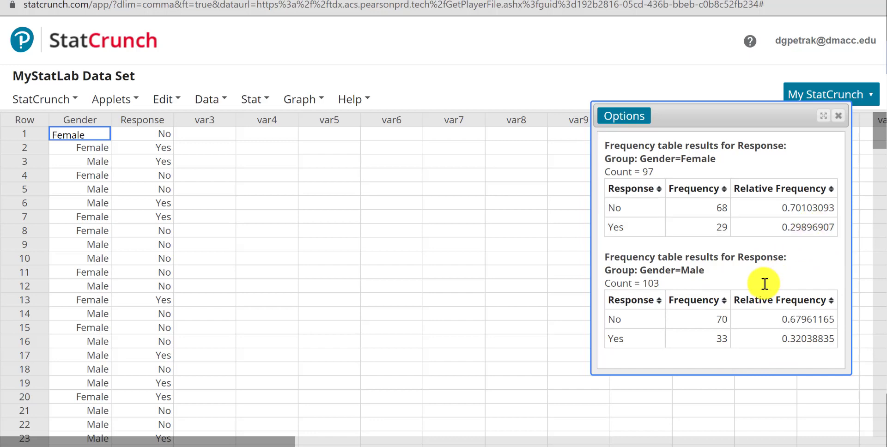
mouse_move(710, 236)
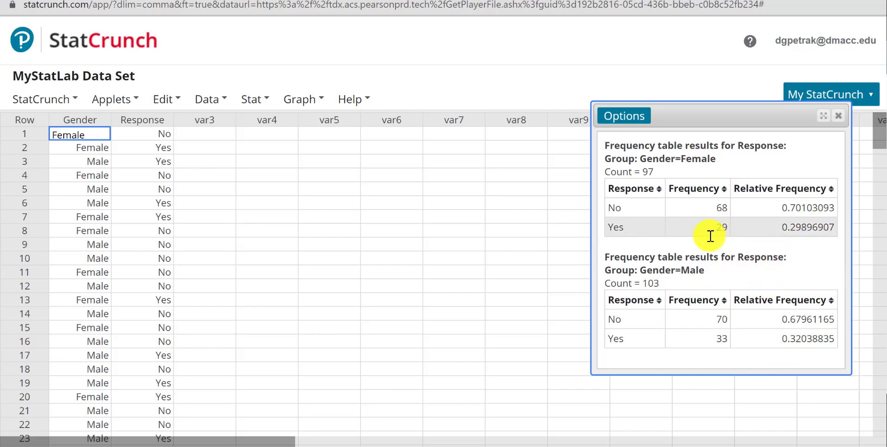
mouse_move(269, 116)
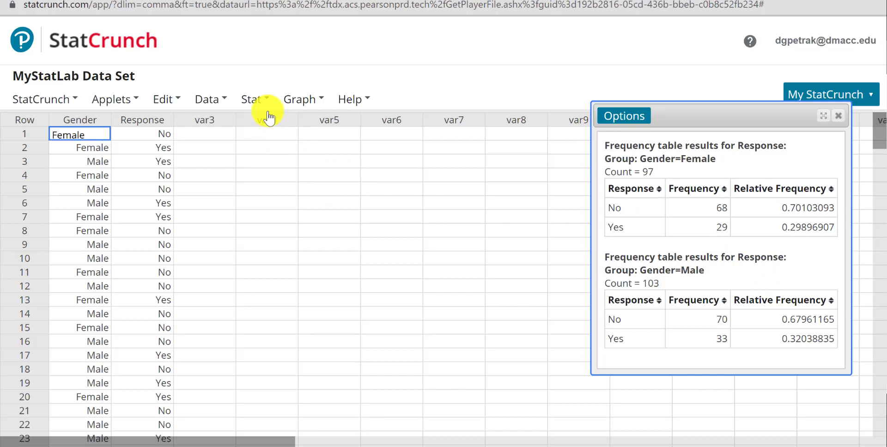
Open Stat > Proportion Stats > Two Sample > With Summary.
click(253, 100)
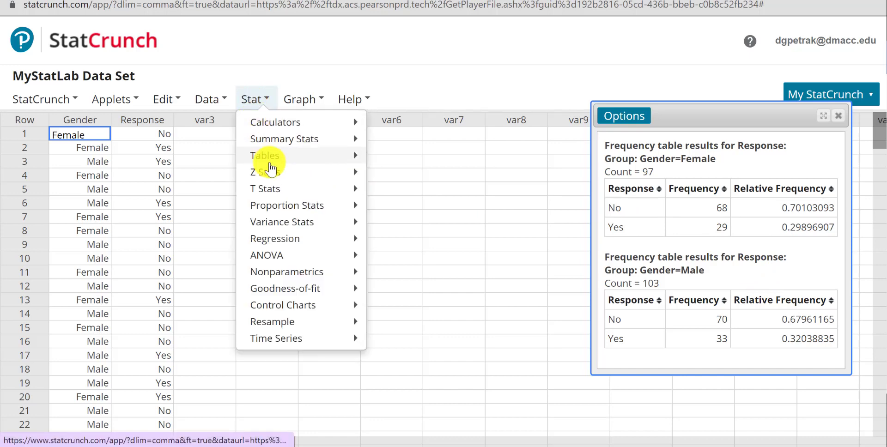
mouse_move(408, 226)
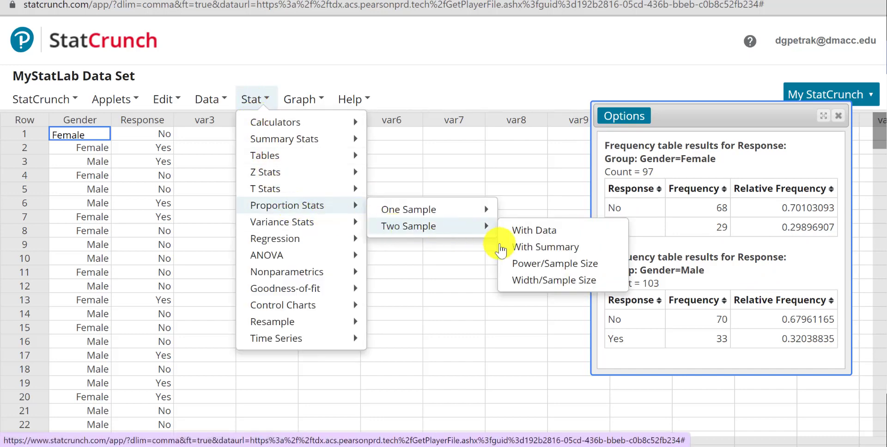
click(546, 247)
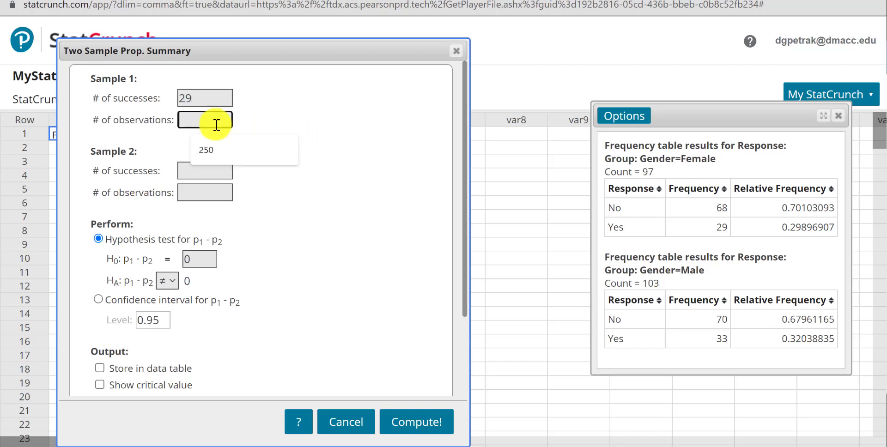
Enter 97 and 103 observations, keep the ≠ alternative, and compute the test.
text(97)
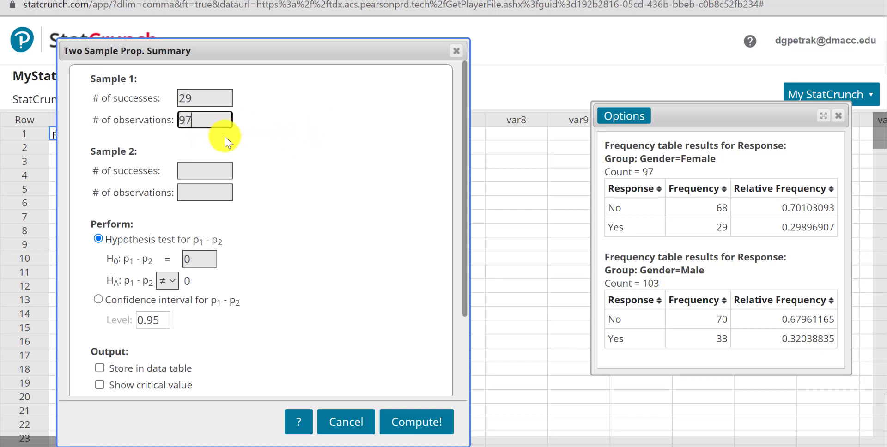
click(204, 171)
text(33)
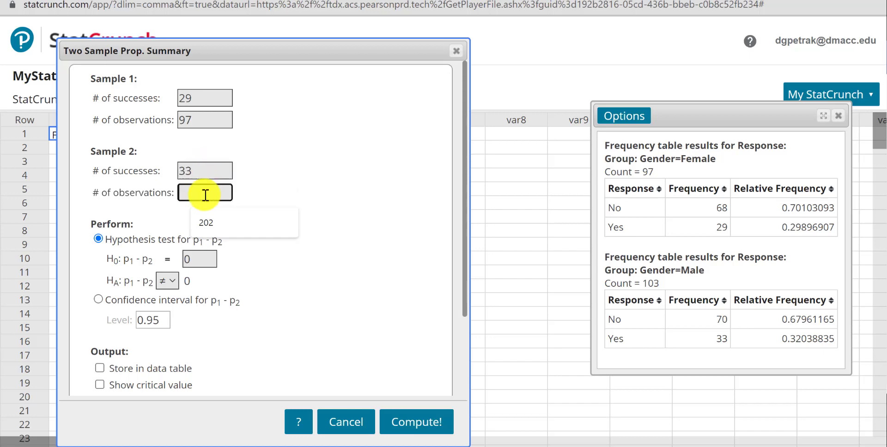
text(103)
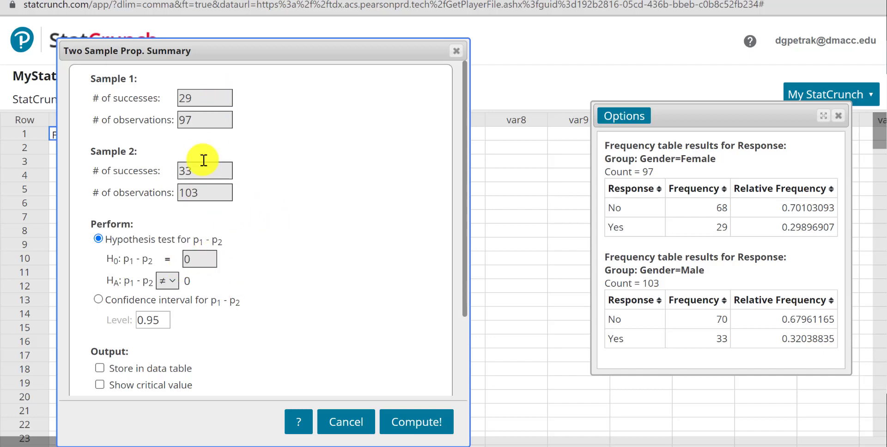
mouse_move(258, 228)
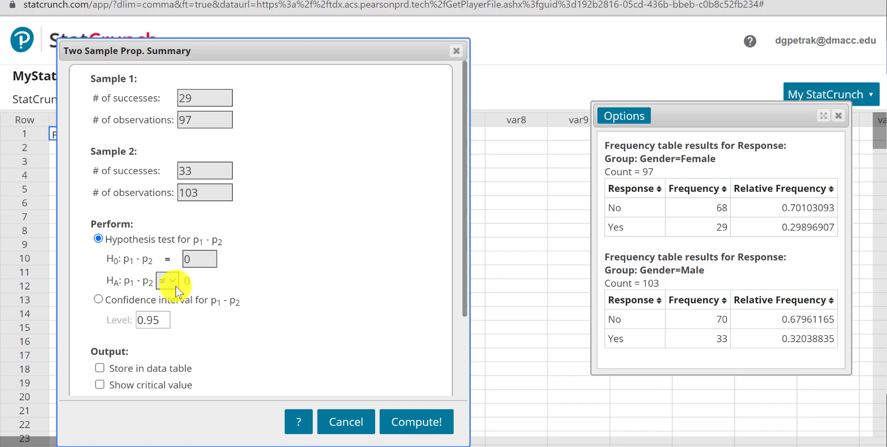
click(167, 281)
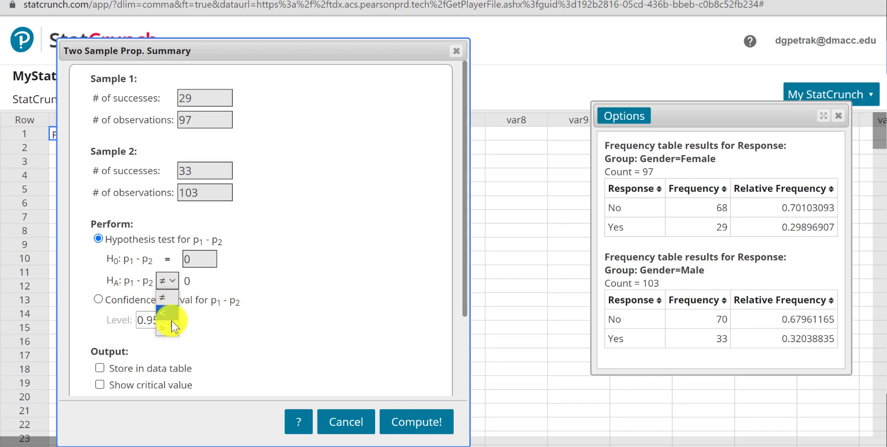
click(199, 259)
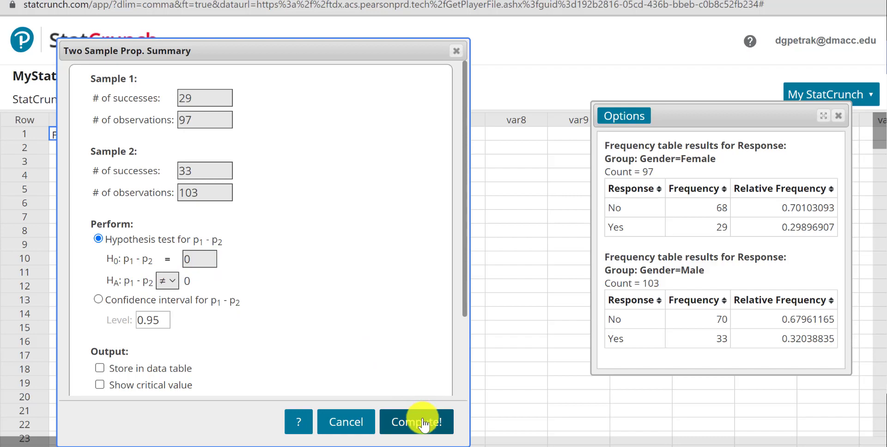
click(416, 422)
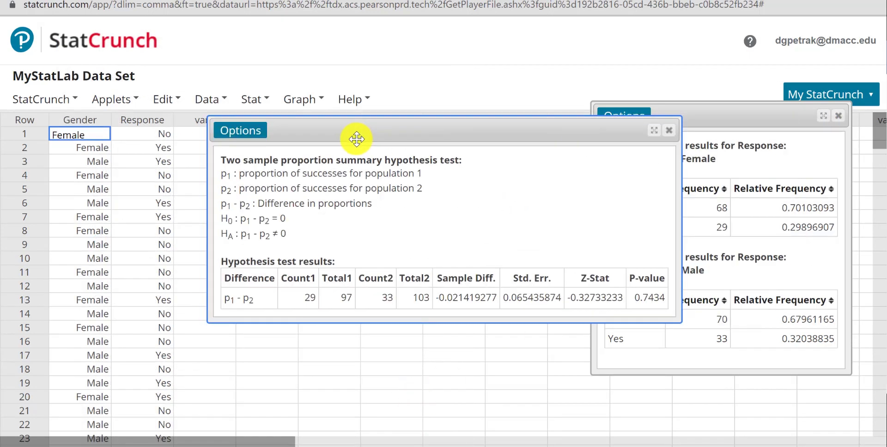
Move the test results beside the frequency tables and select the 0.0654 standard error.
drag(356, 130, 330, 121)
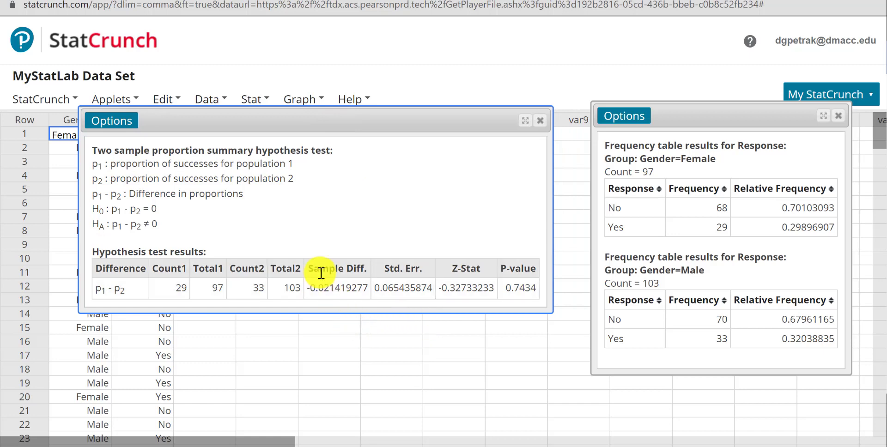
mouse_move(328, 298)
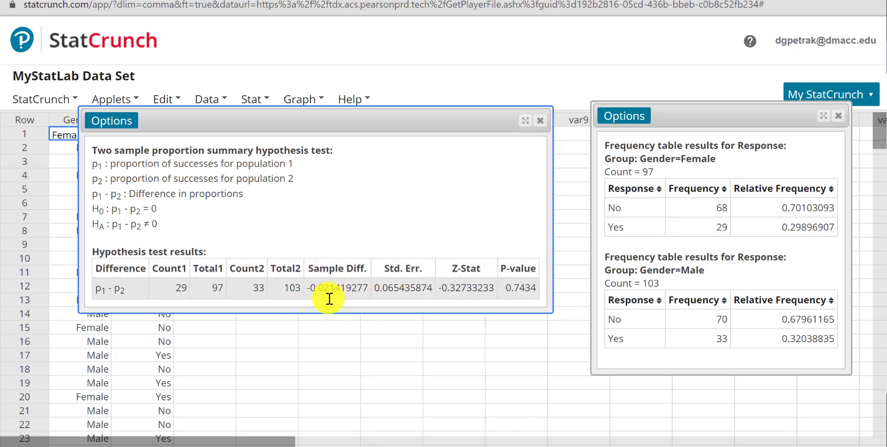
mouse_move(379, 311)
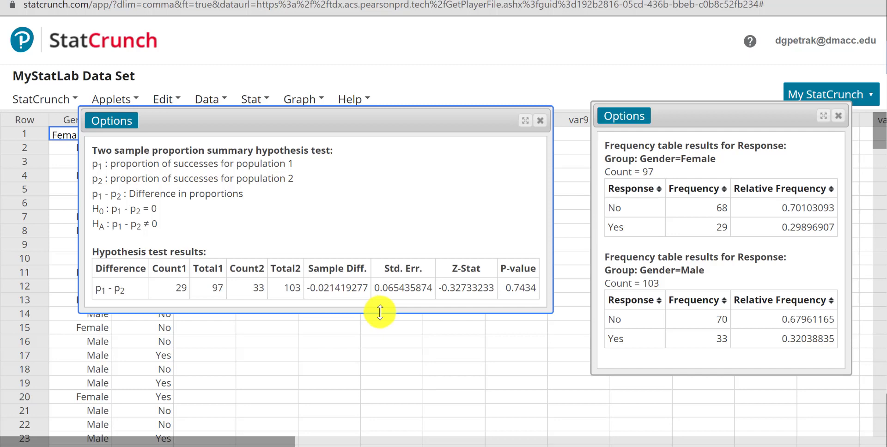
mouse_move(385, 313)
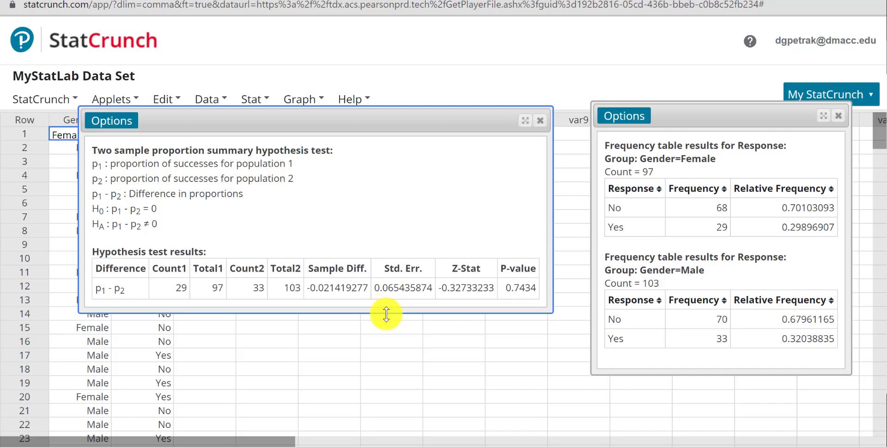
mouse_move(386, 293)
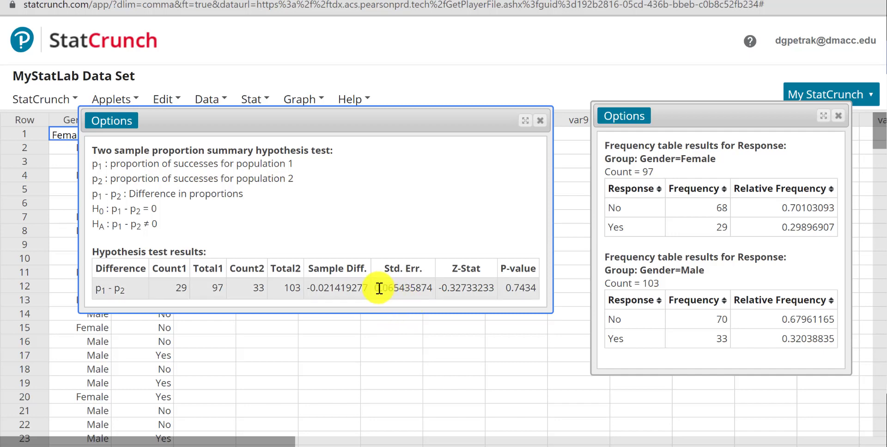
double_click(396, 288)
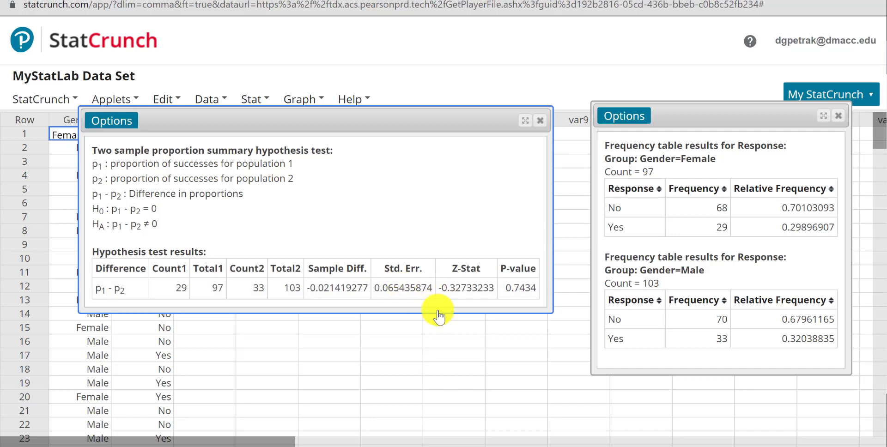
mouse_move(428, 312)
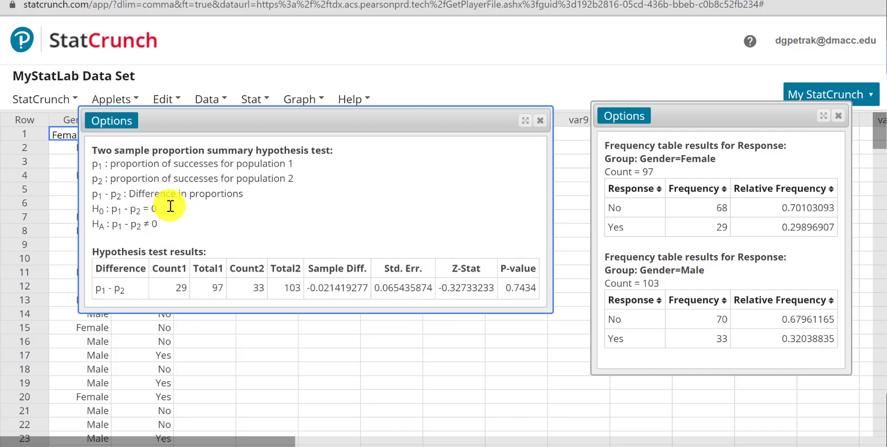
mouse_move(366, 291)
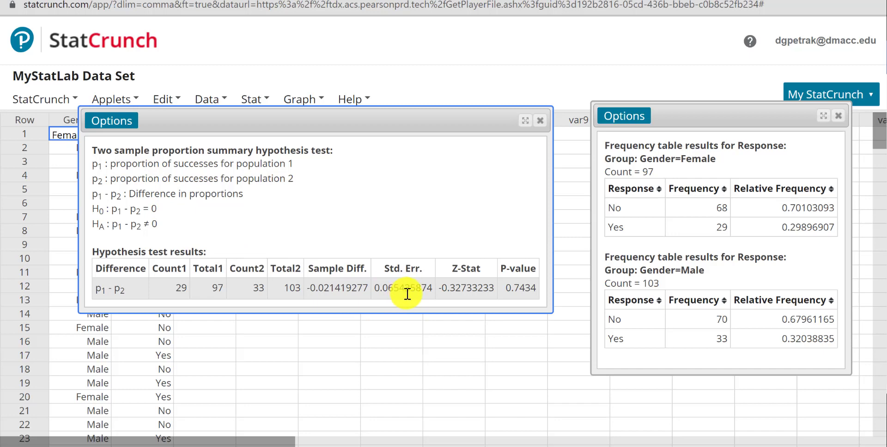
mouse_move(396, 290)
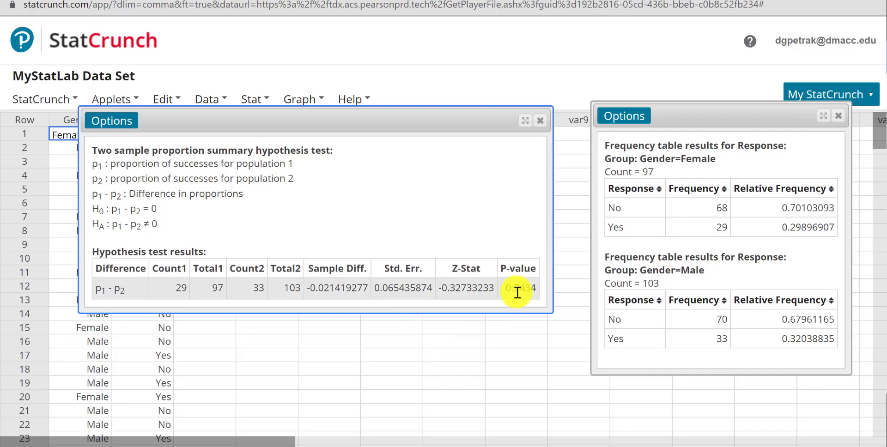
mouse_move(522, 304)
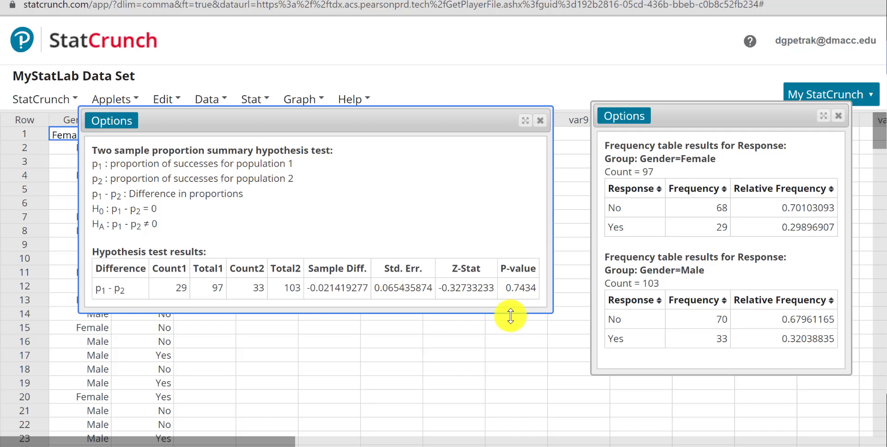
mouse_move(482, 328)
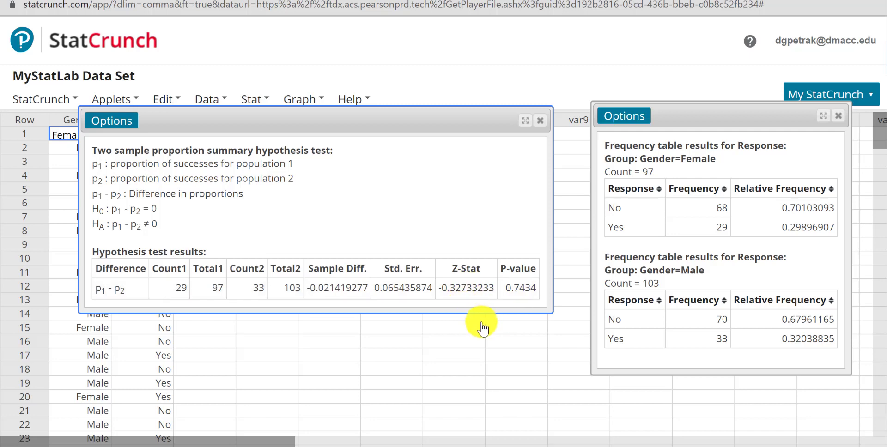